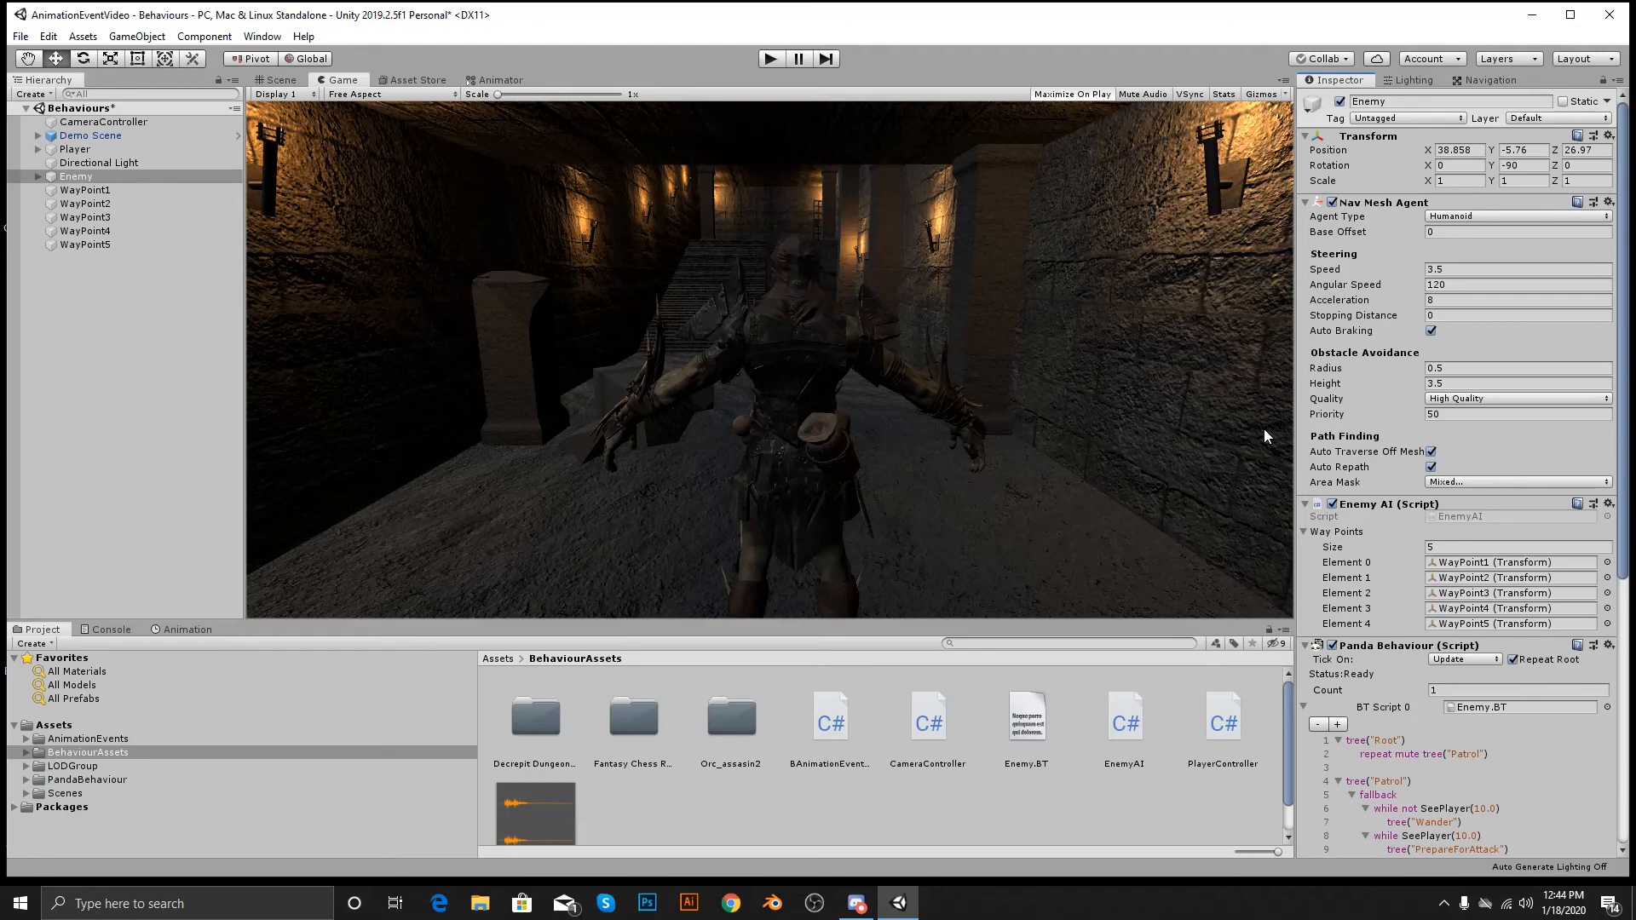
mouse_move(1384, 689)
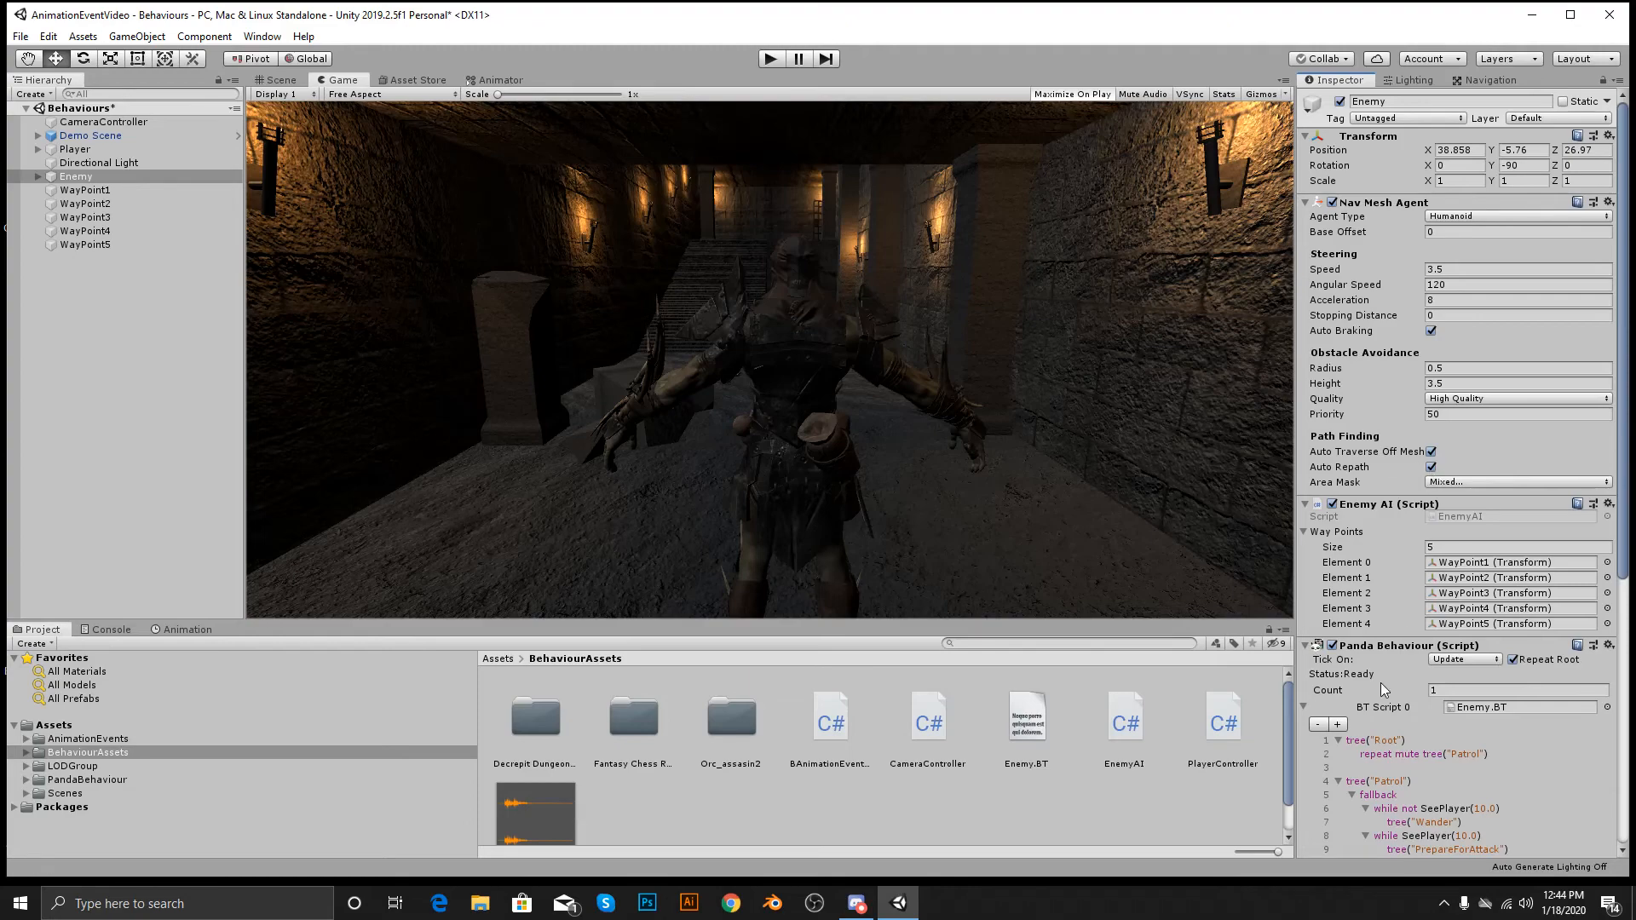
Step: Play the dungeon scene to show the orc enemy's behaviour, then exit Play mode
scroll("down", 3)
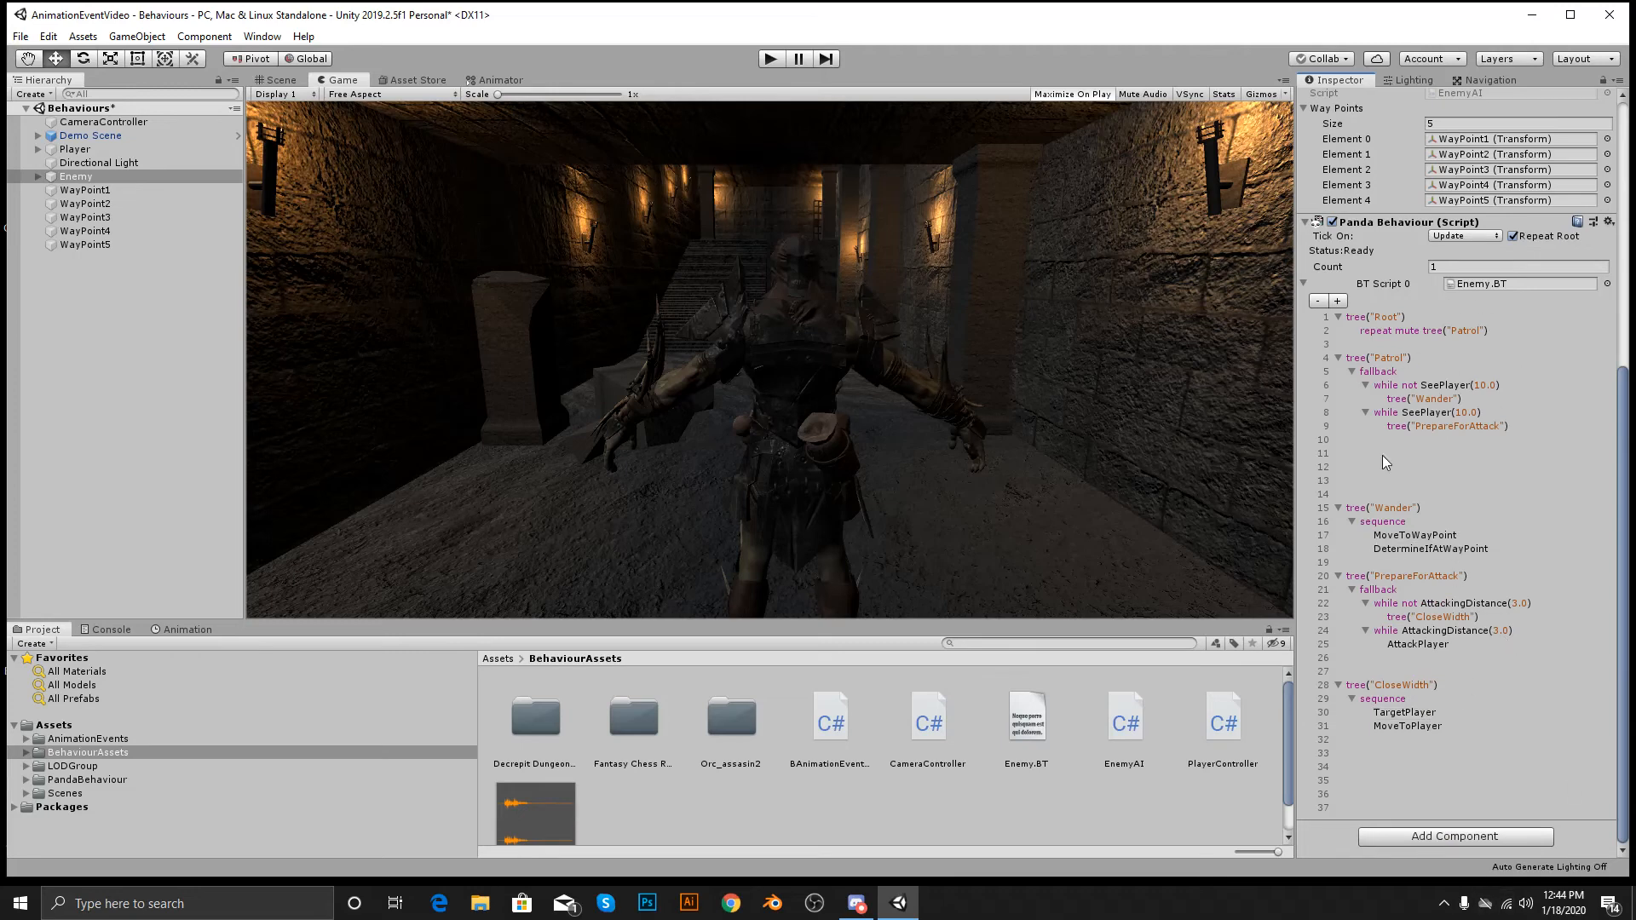
mouse_move(1404, 561)
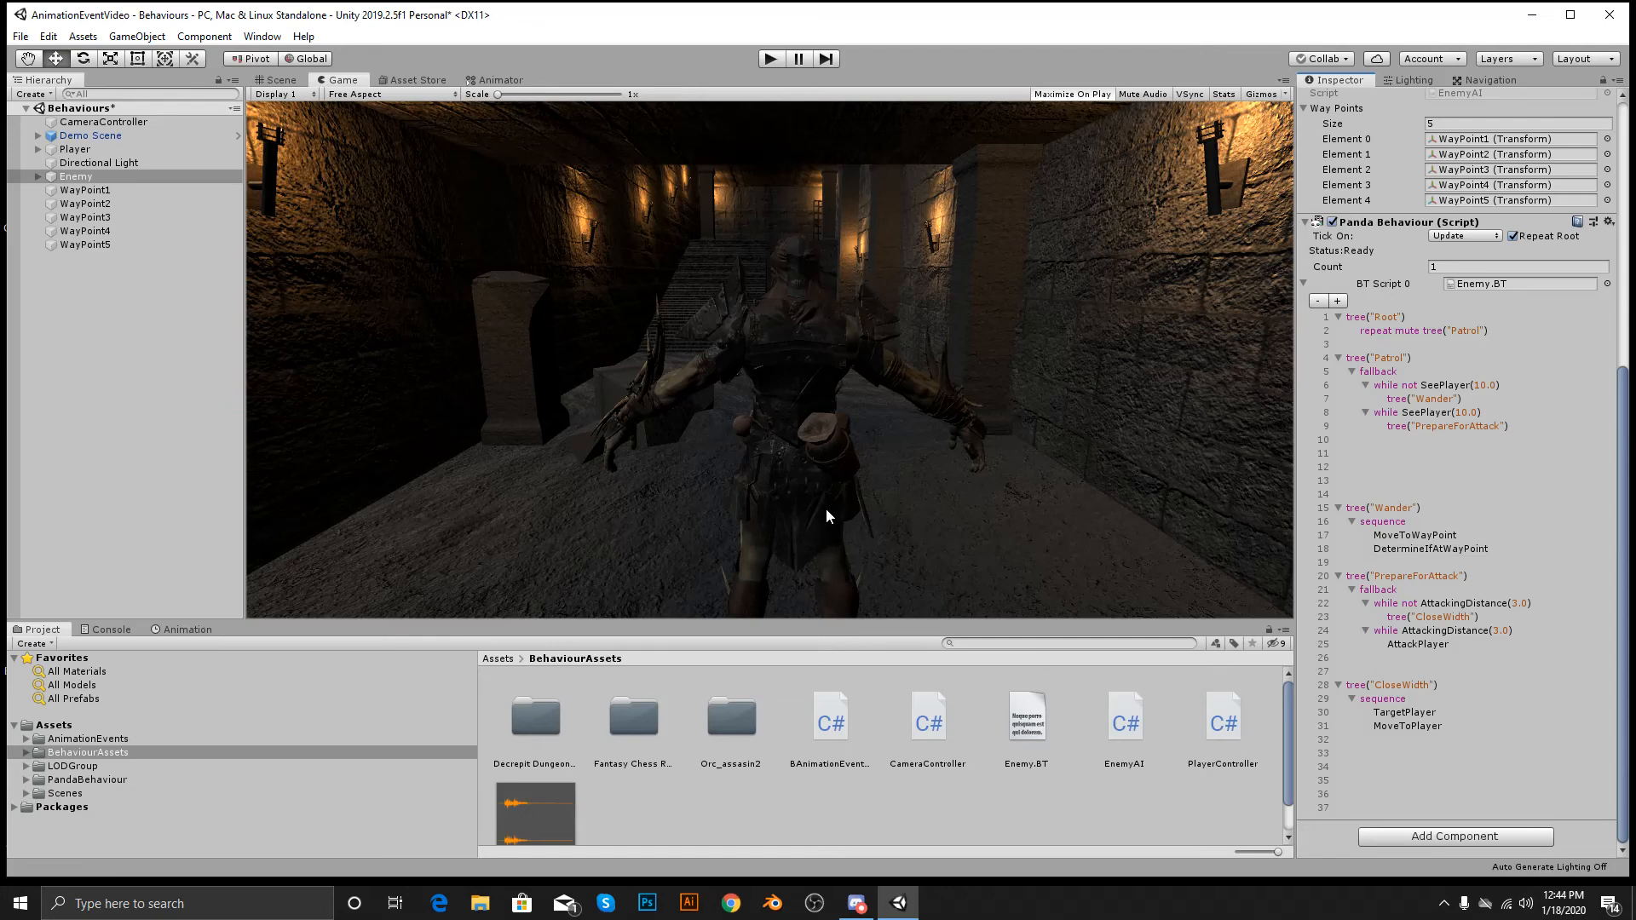
mouse_move(813, 516)
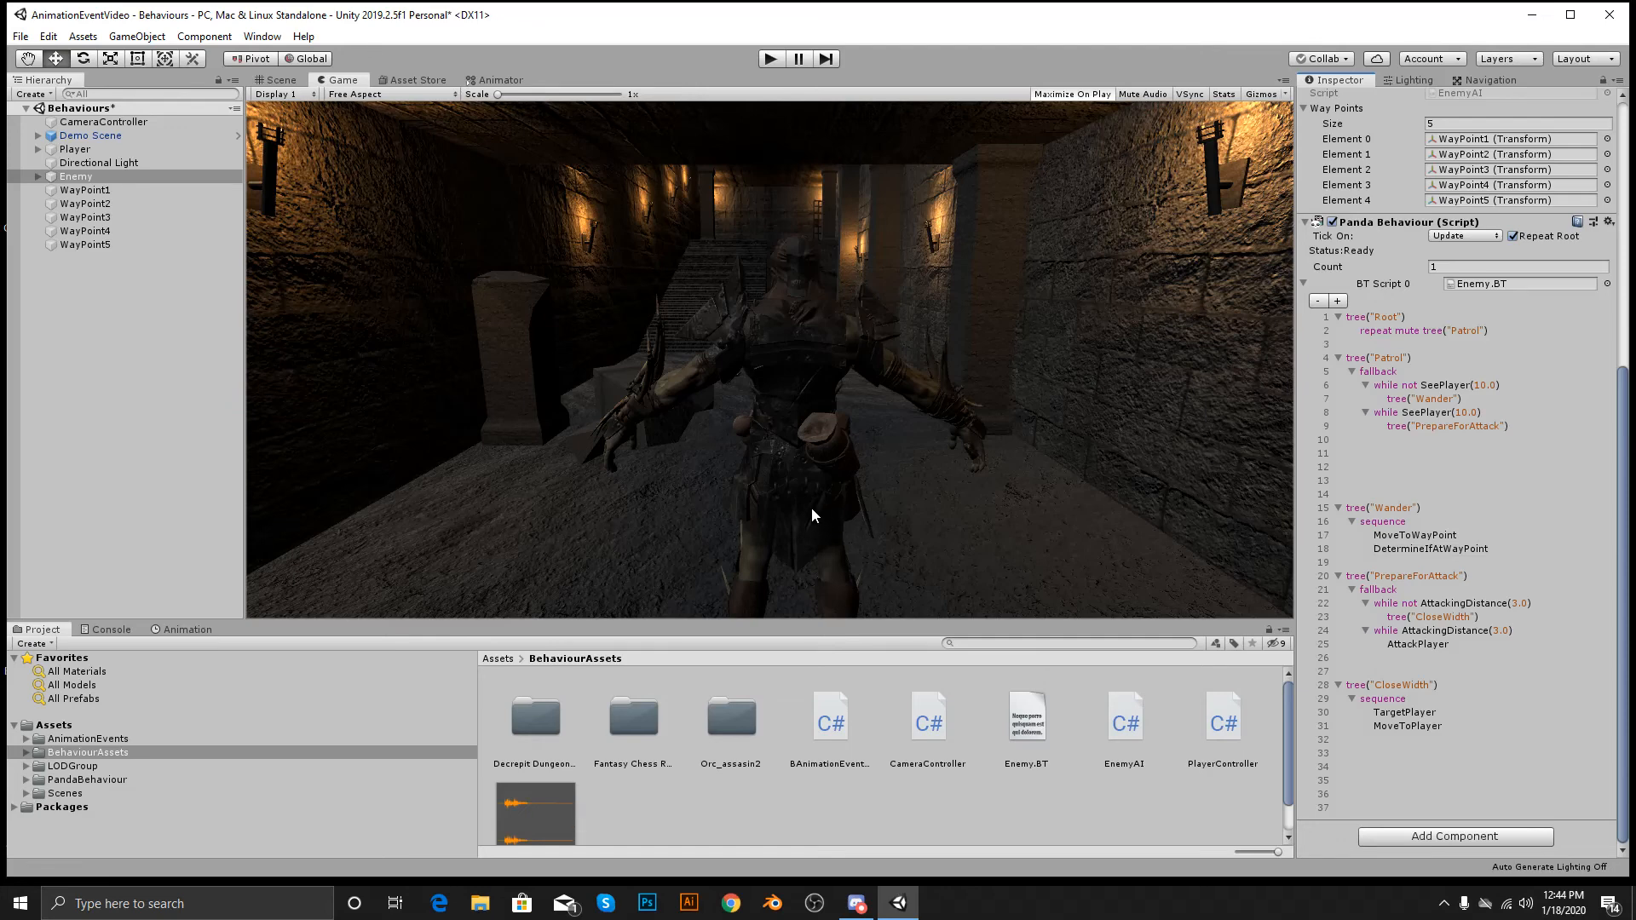
mouse_move(775, 162)
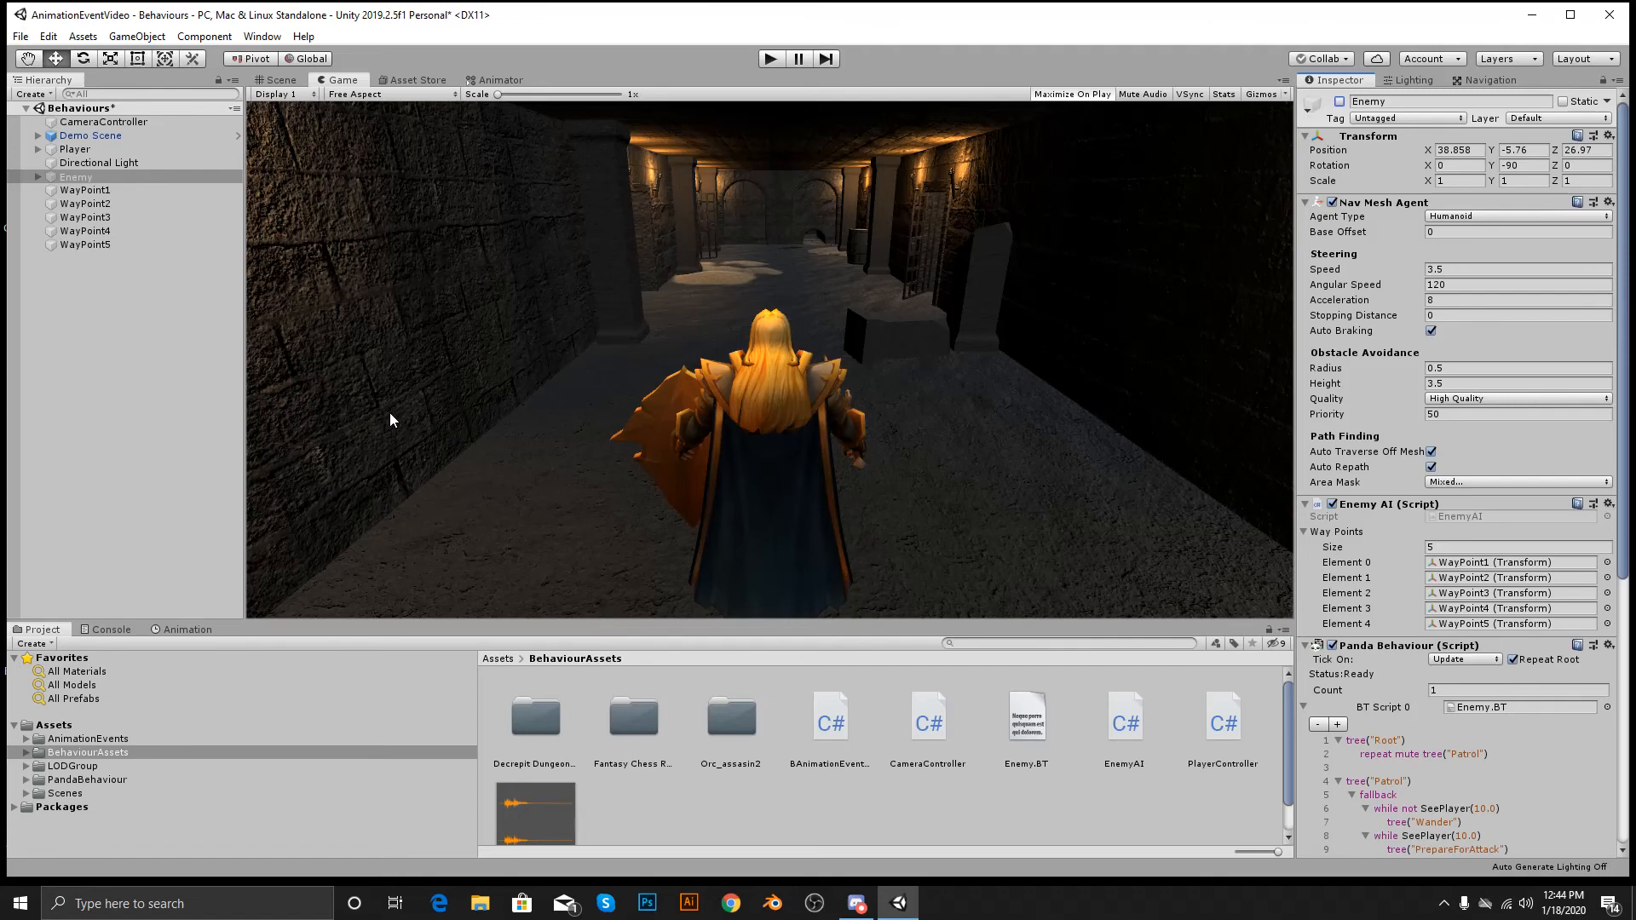
mouse_move(788, 106)
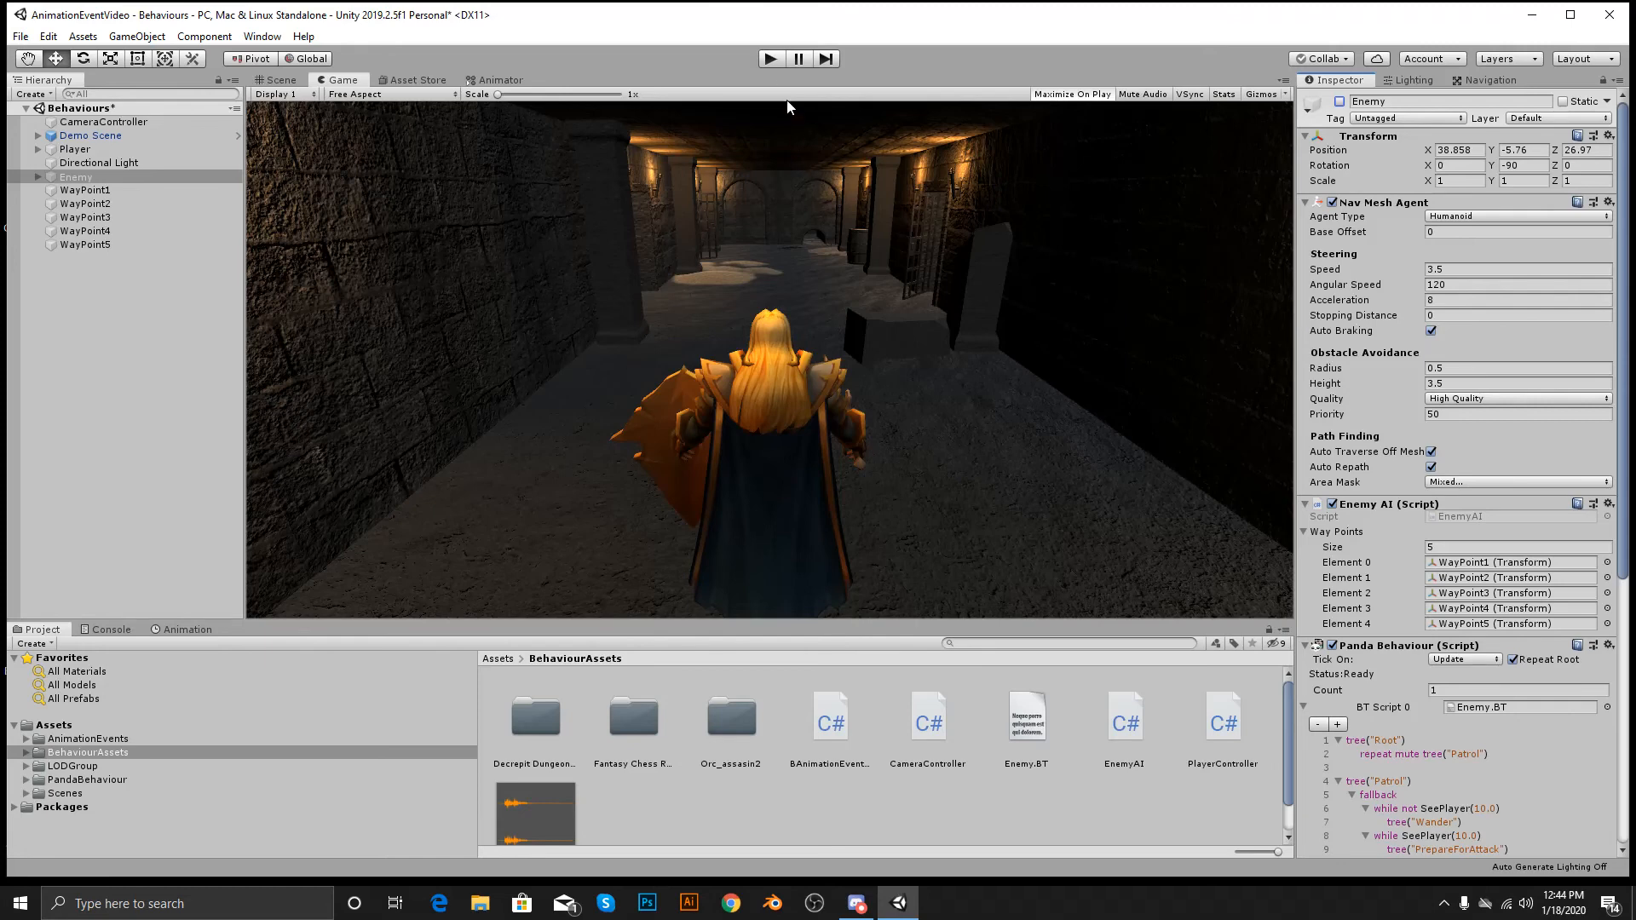
mouse_move(305, 232)
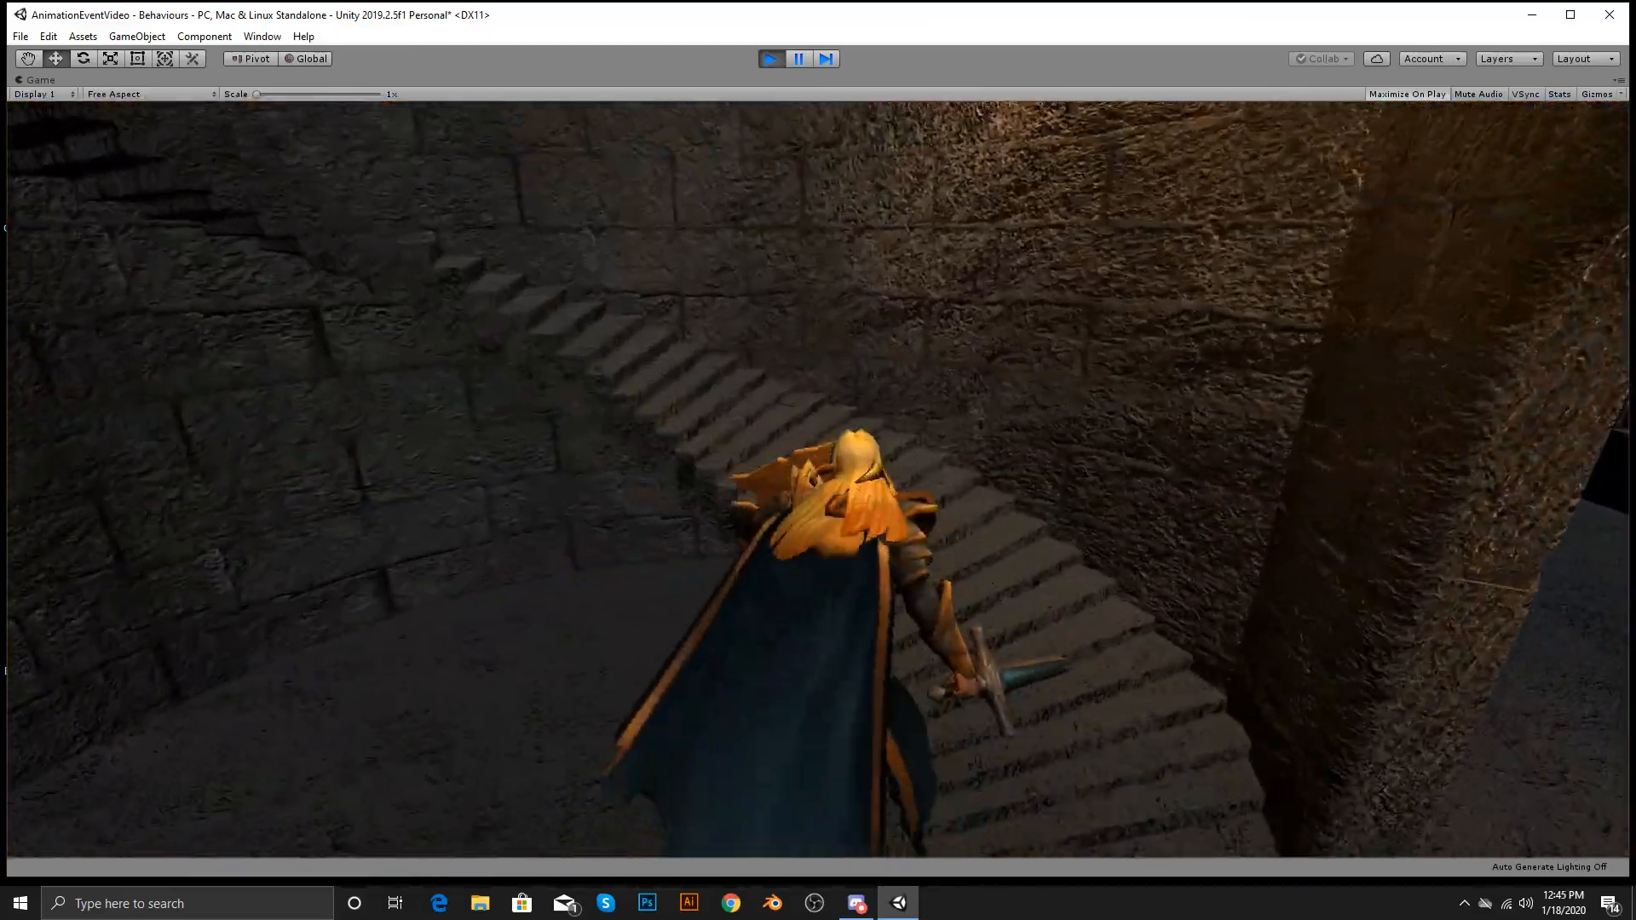
mouse_move(1329, 676)
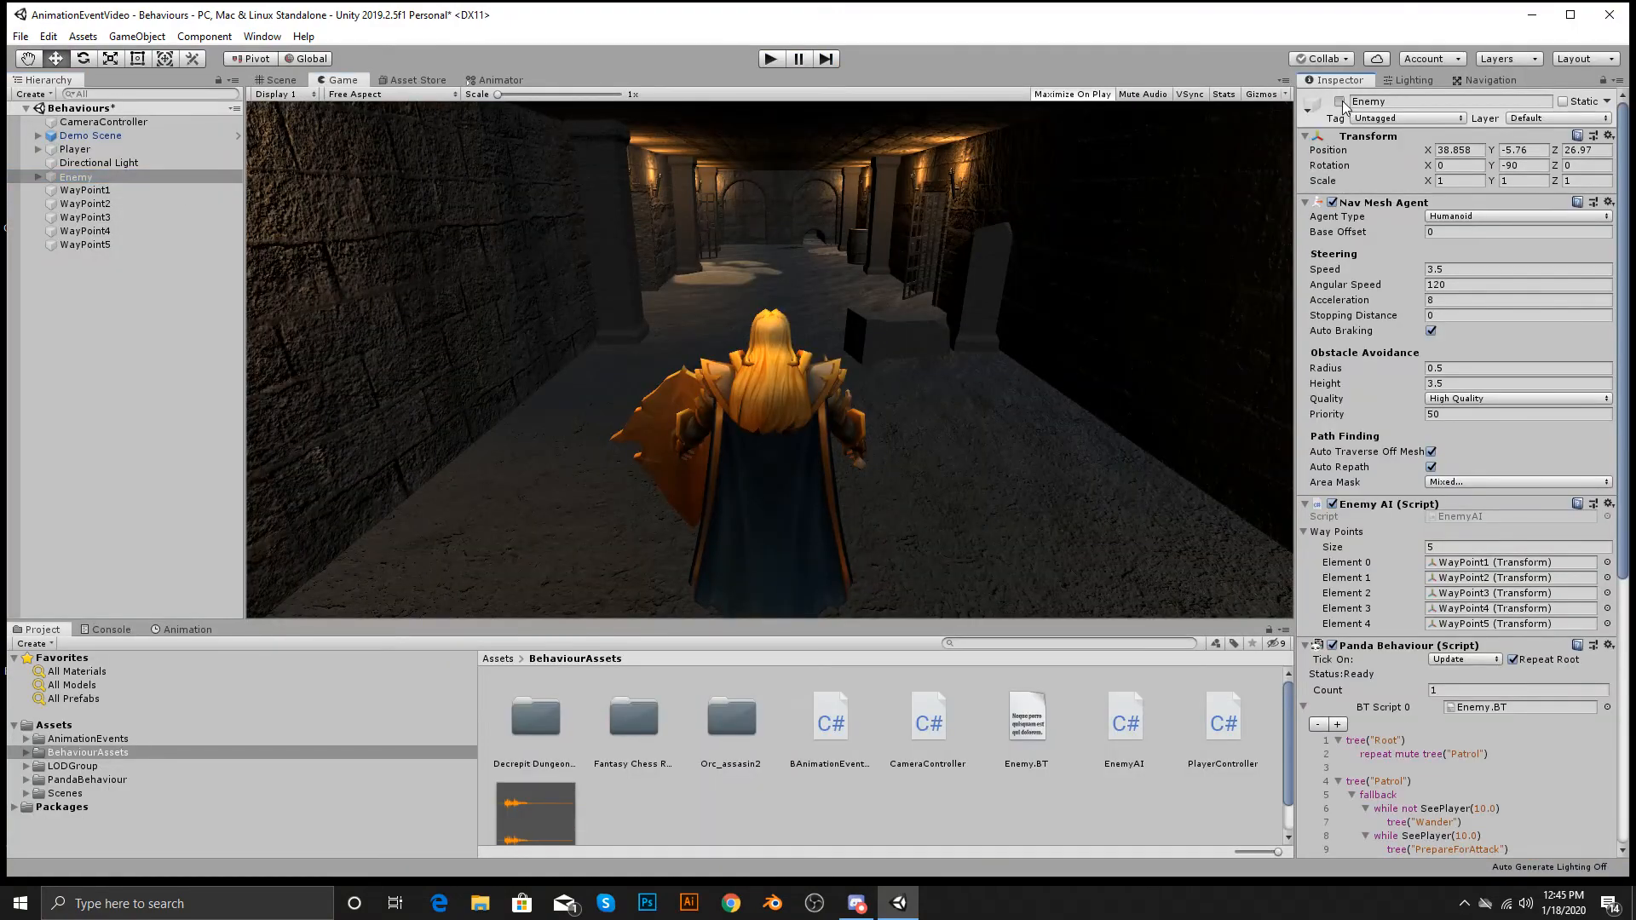
left_click(770, 59)
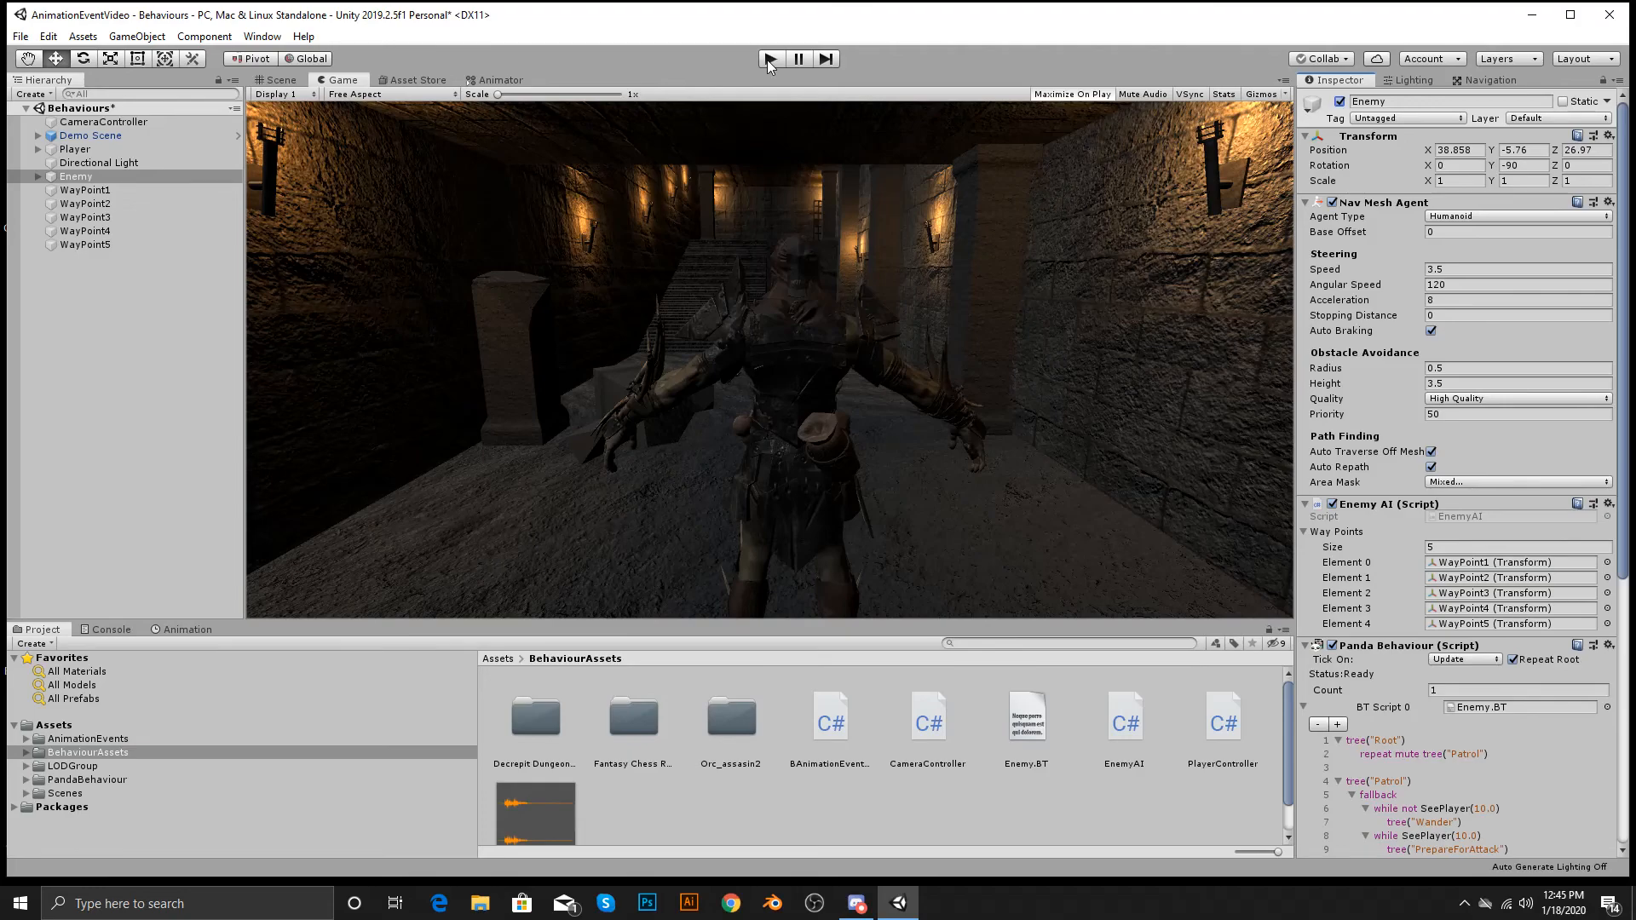